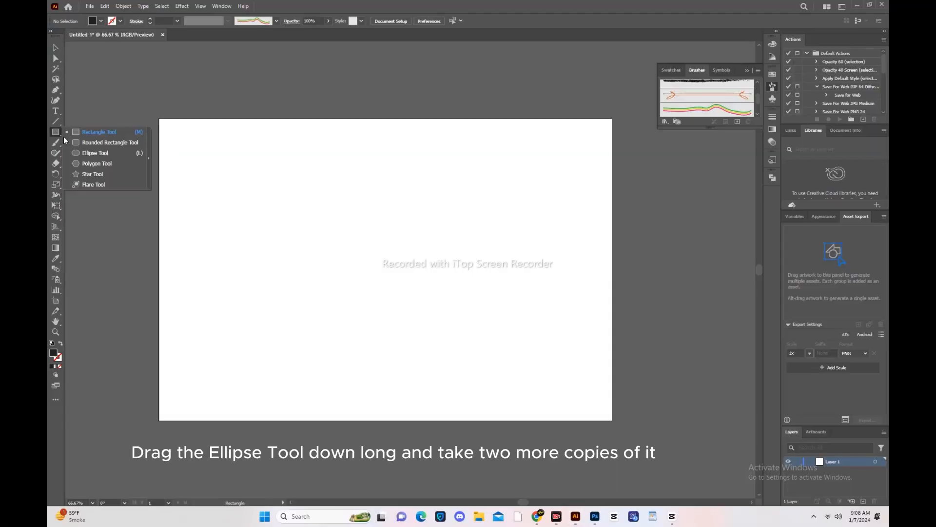
- Draw a tall thin ellipse and duplicate it into pink, red and green copies
left_click(95, 152)
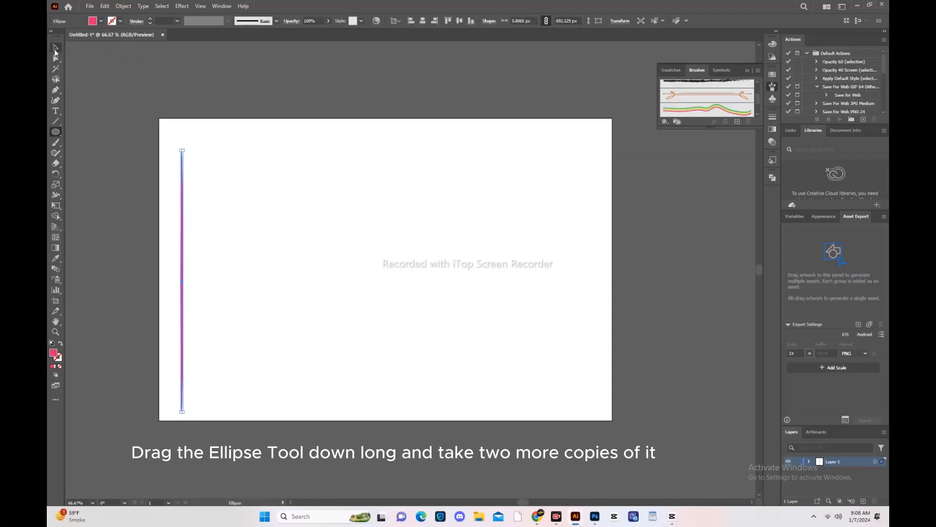
left_click(92, 21)
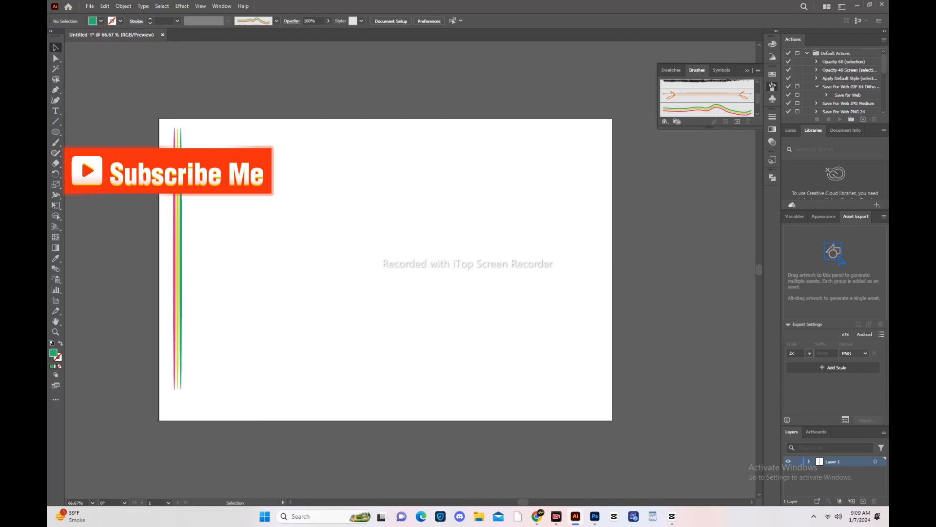
- Group the three thin strokes and save them as a new striped Art Brush
right_click(177, 257)
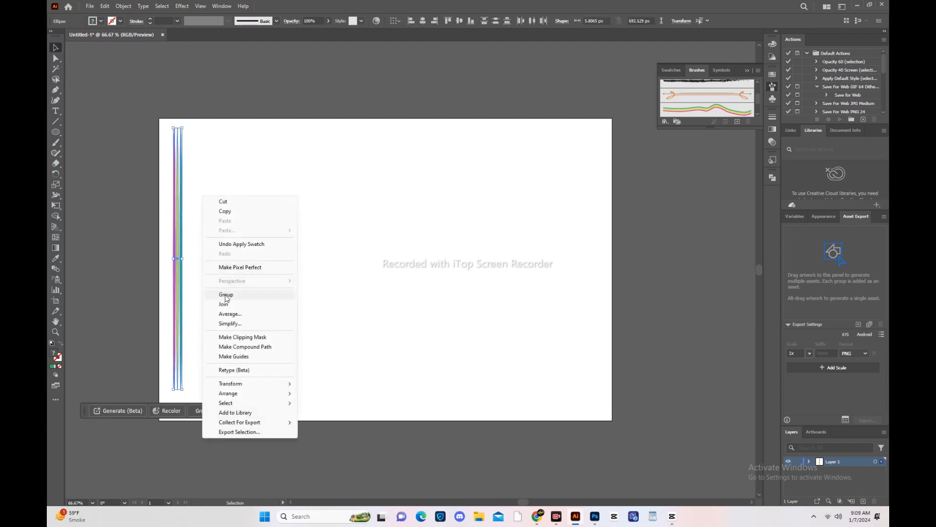
left_click(226, 294)
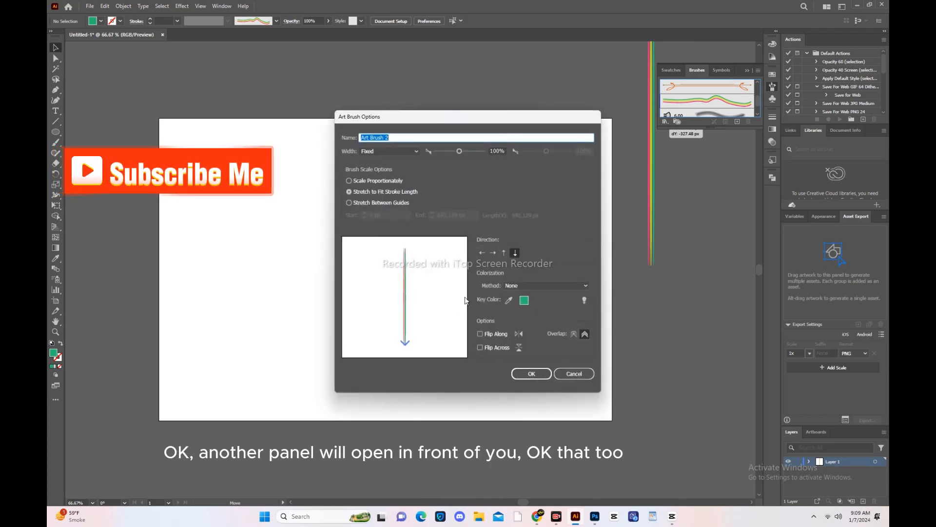
left_click(530, 373)
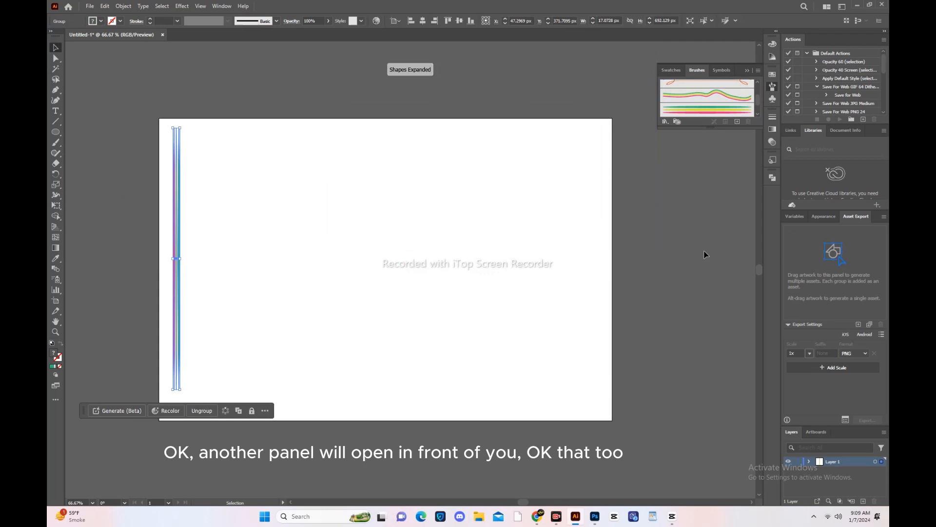
mouse_move(725, 86)
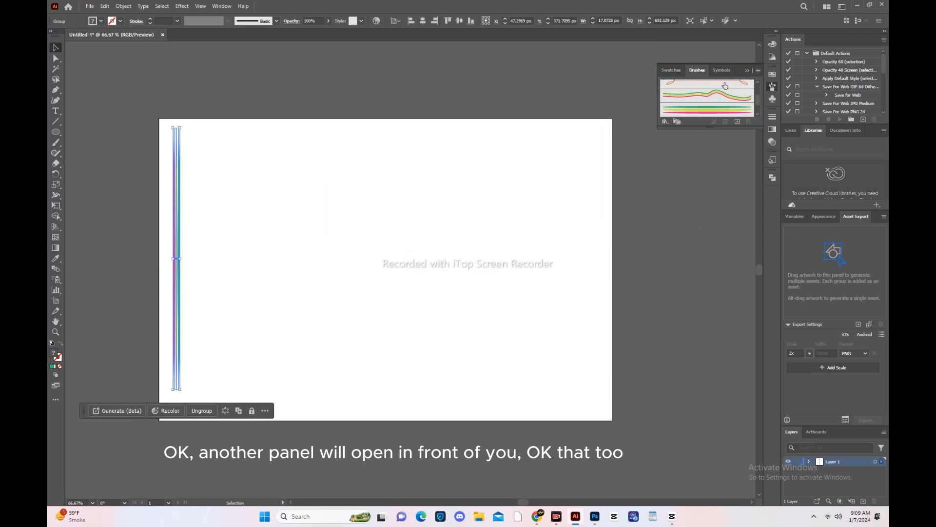
- Add the word 'Brush' as large text on the artboard with the Type Tool
left_click(54, 111)
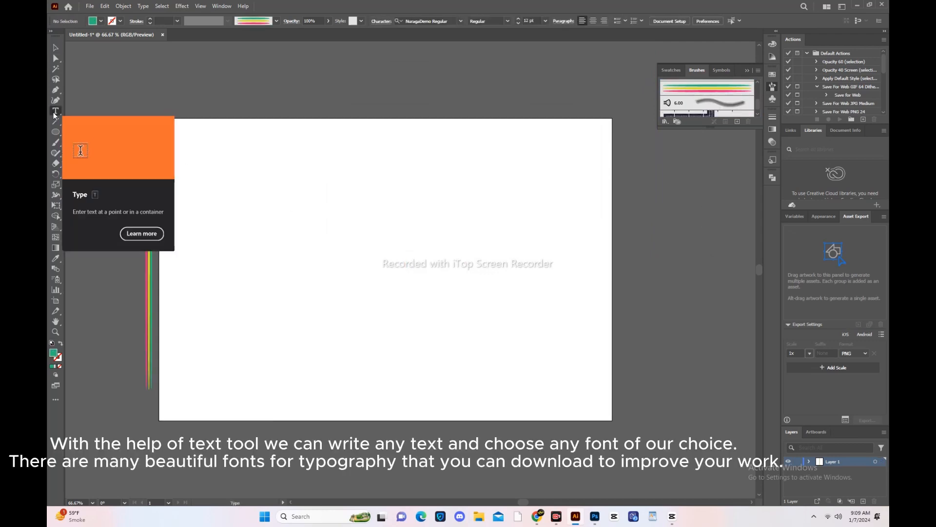
left_click(294, 259)
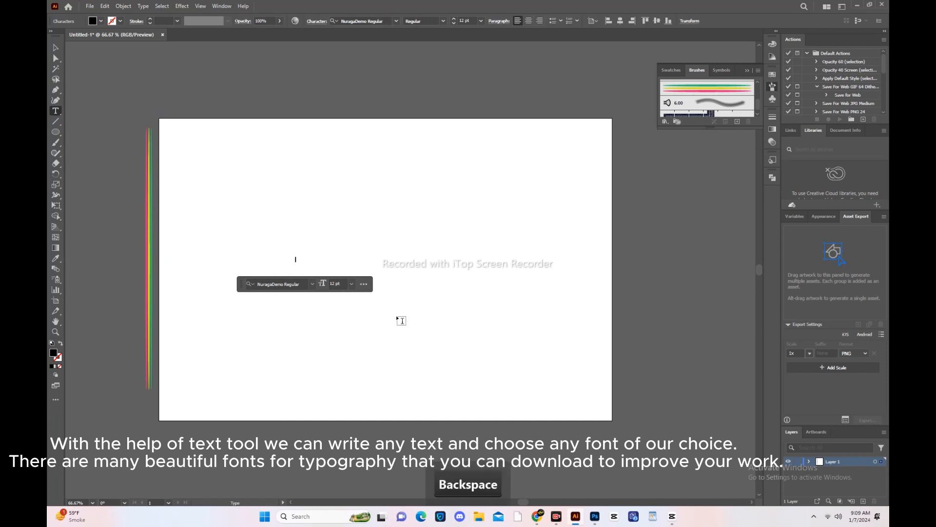
key("u")
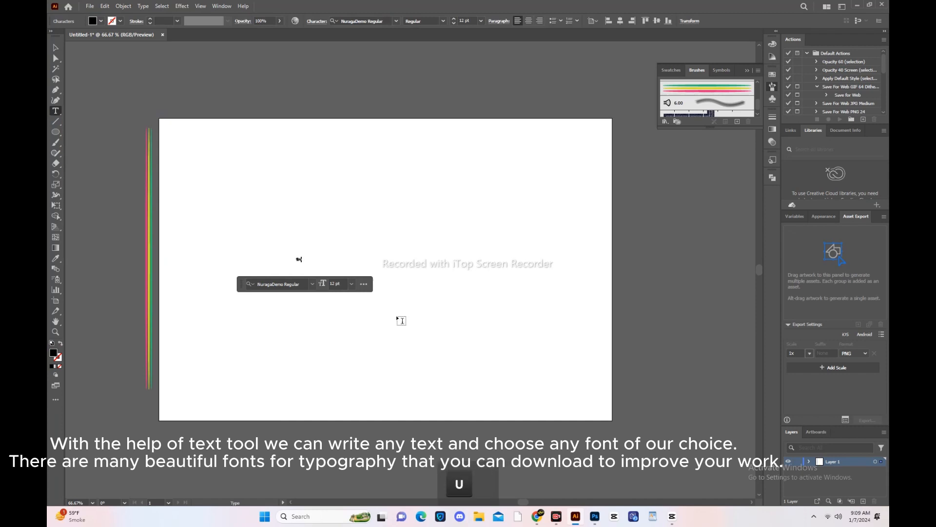
left_click(54, 48)
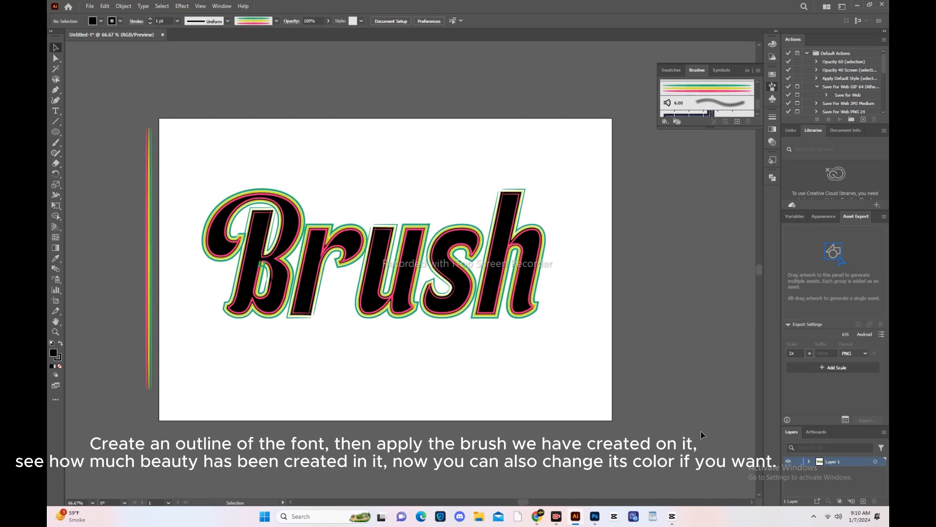
mouse_move(447, 305)
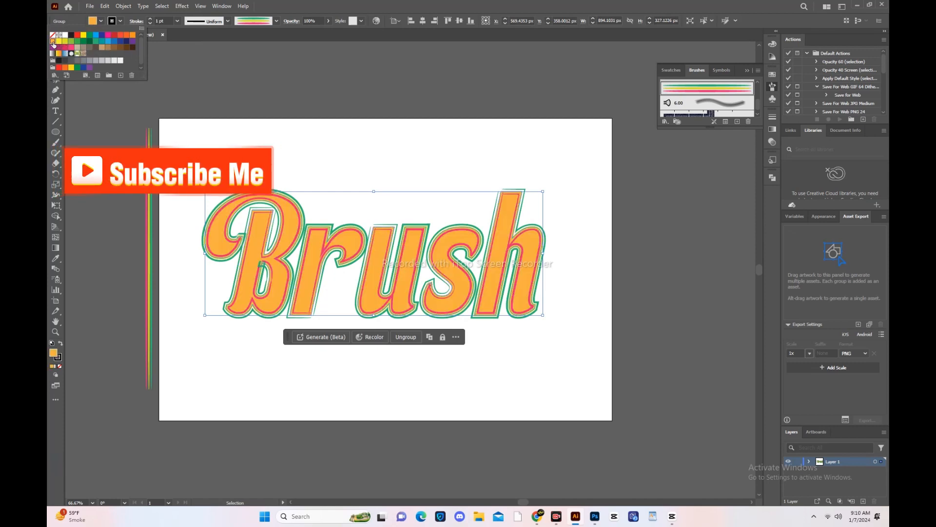
- Fill the outlined, brush-edged word 'Brush' with orange
left_click(382, 388)
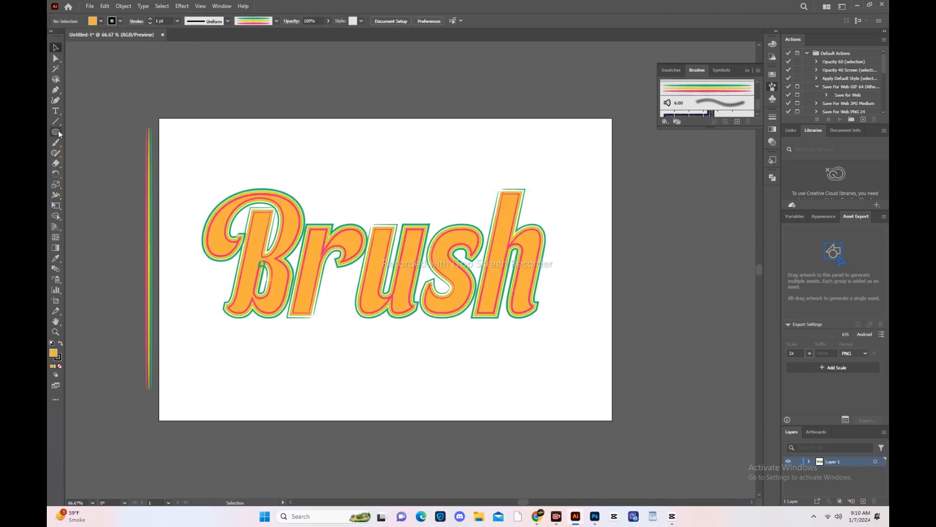
- Cover the artboard with a dark rectangle and set 'Think Positive' as large white two-line lettering
left_click(55, 132)
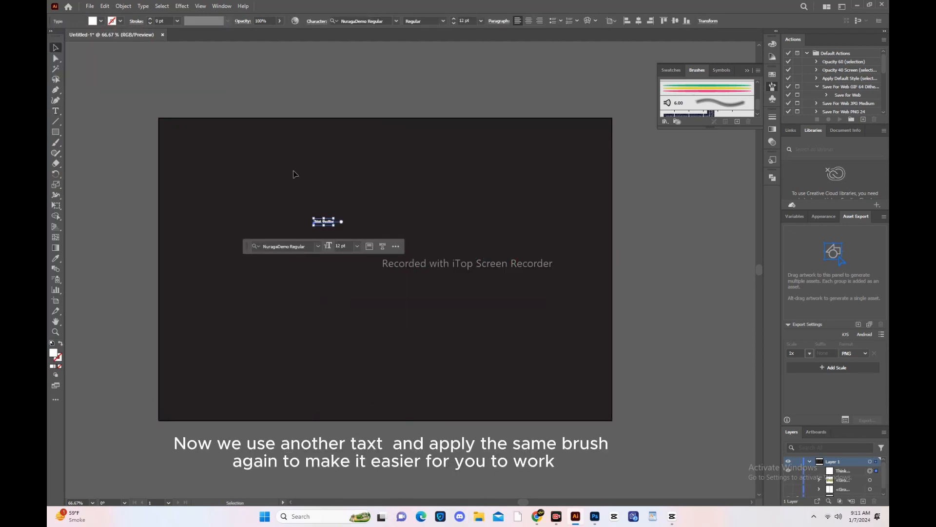
key("shift")
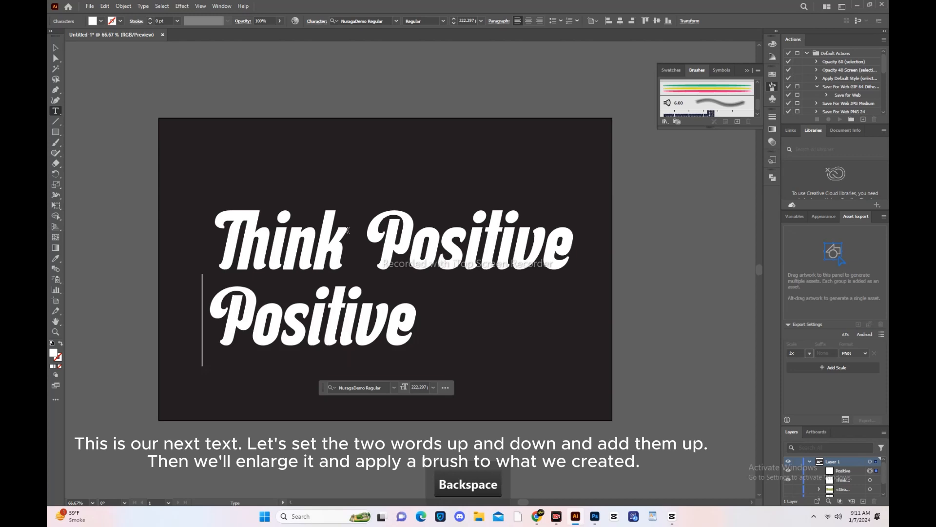
key("Backspace")
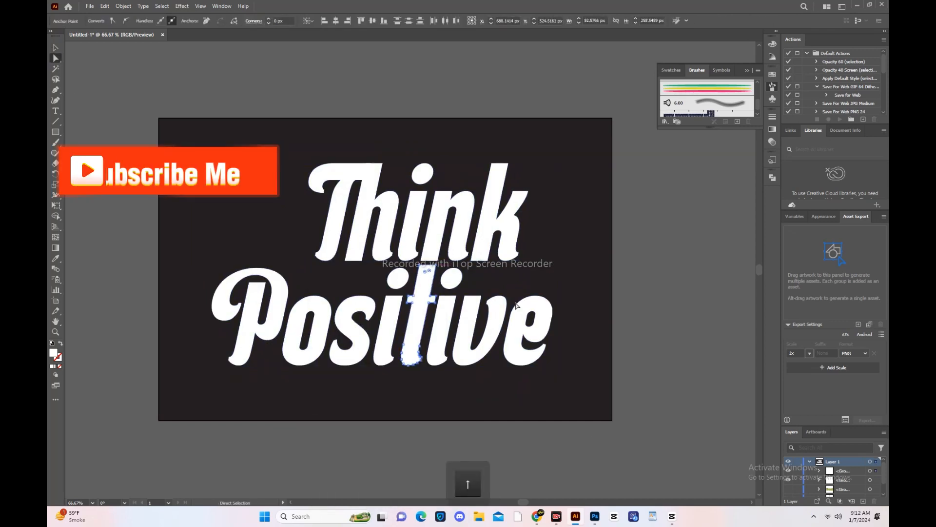
- Edge the 'Think Positive' lettering with the striped art brush and fill it yellow
left_click(108, 164)
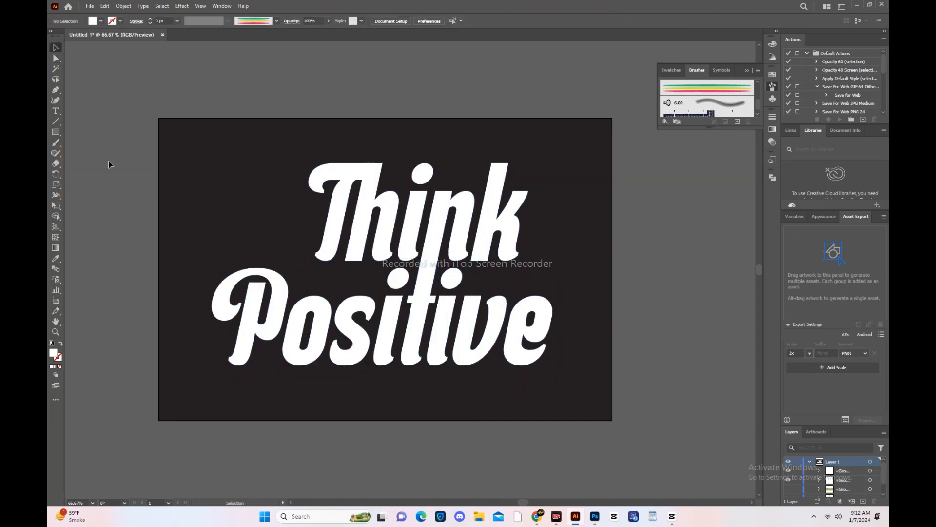
mouse_move(506, 415)
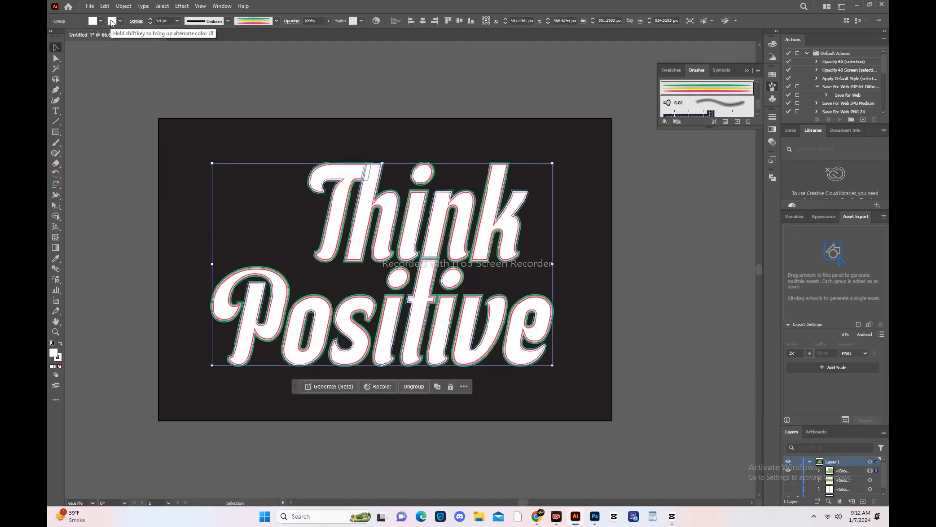
left_click(112, 20)
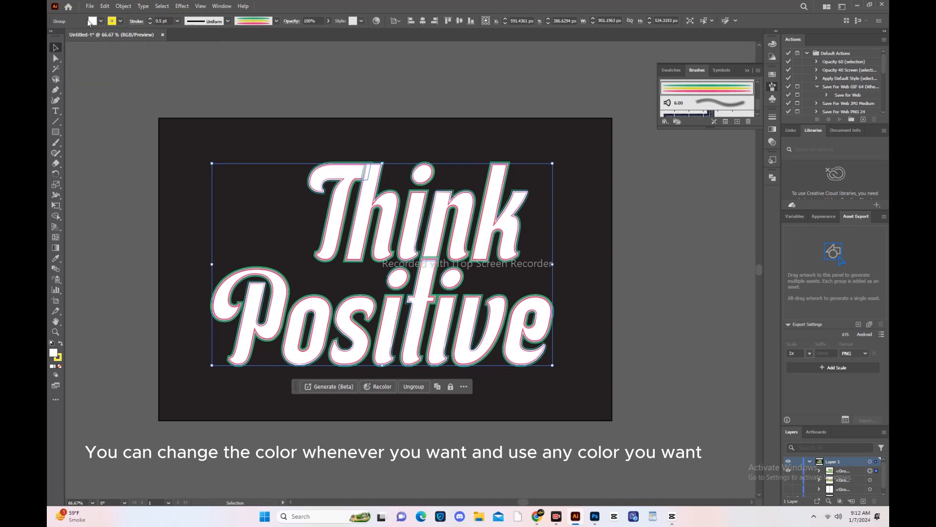
left_click(92, 21)
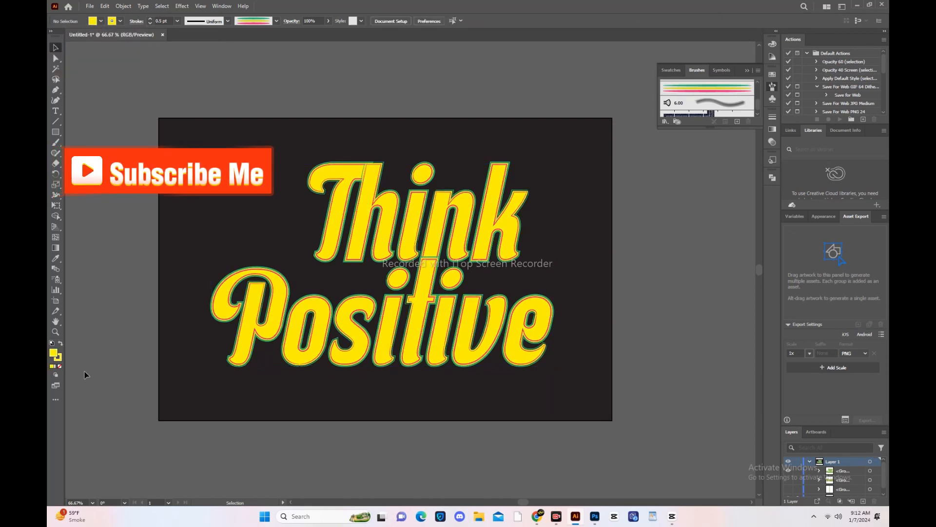
left_click(181, 6)
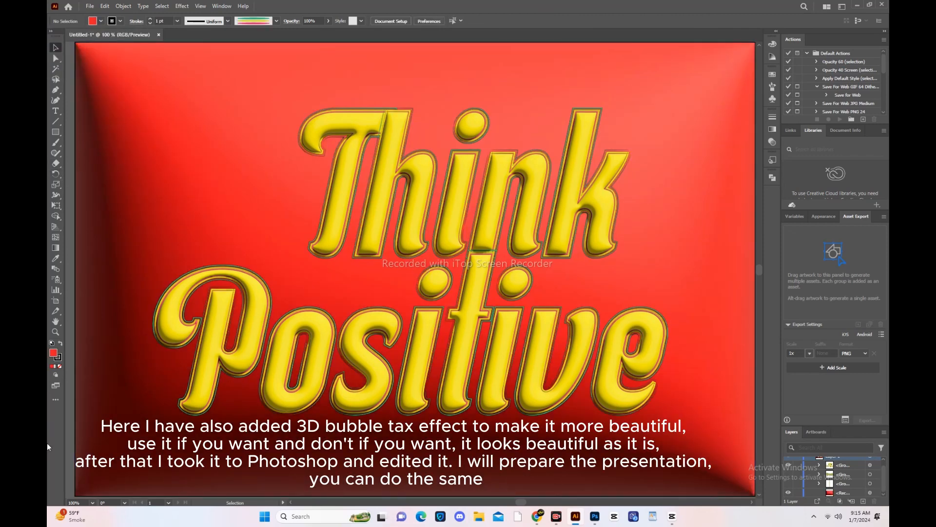
- Inflate the lettering on a red 3D background and bring it into Photoshop
left_click(594, 516)
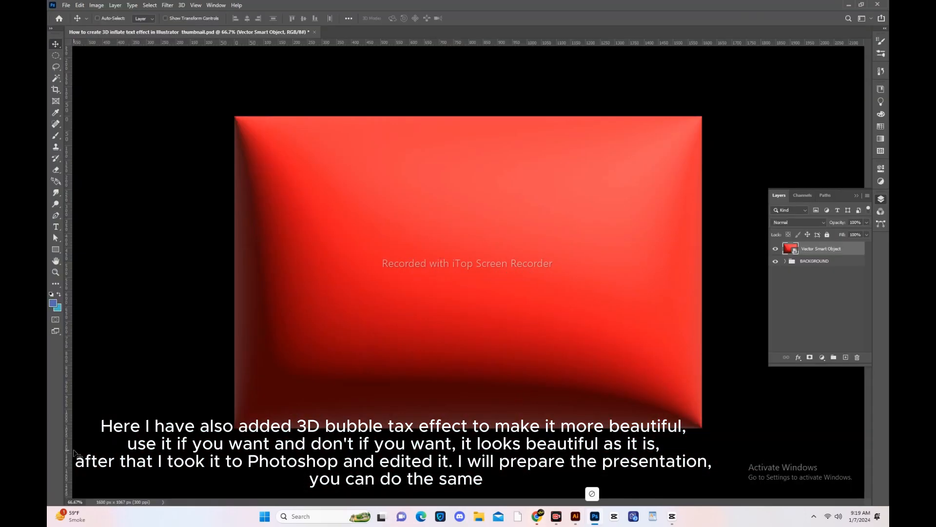
- Enable Drop Shadow, Bevel & Emboss texture, Inner Shadow and Satin on the 'Think Positive' layer
left_click(574, 516)
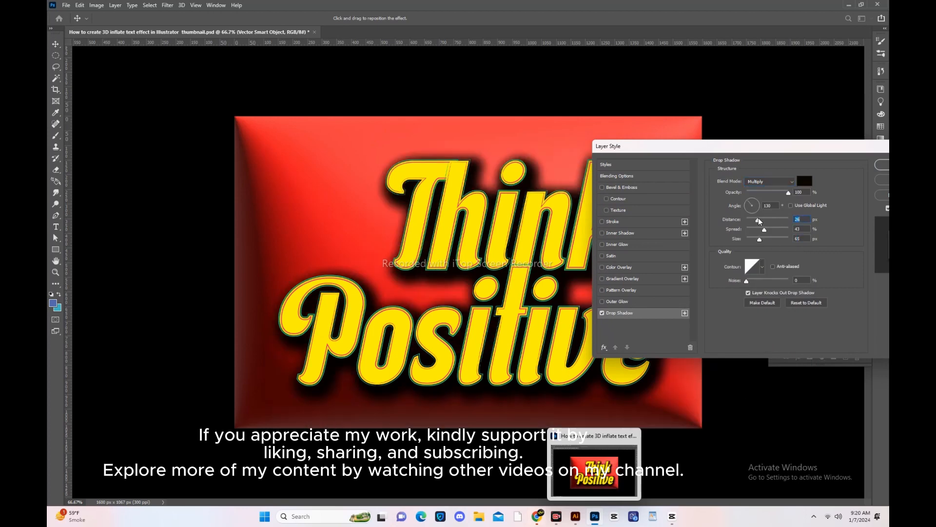
left_click(618, 210)
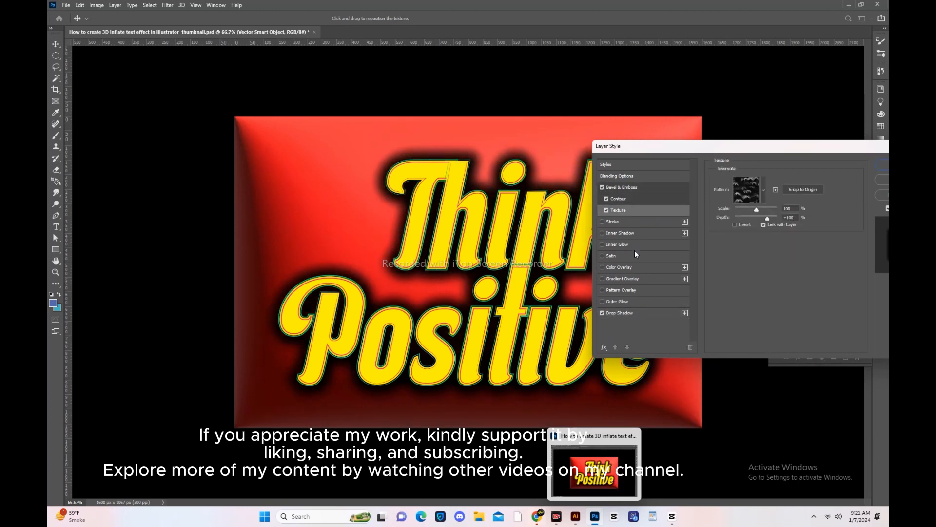
left_click(620, 233)
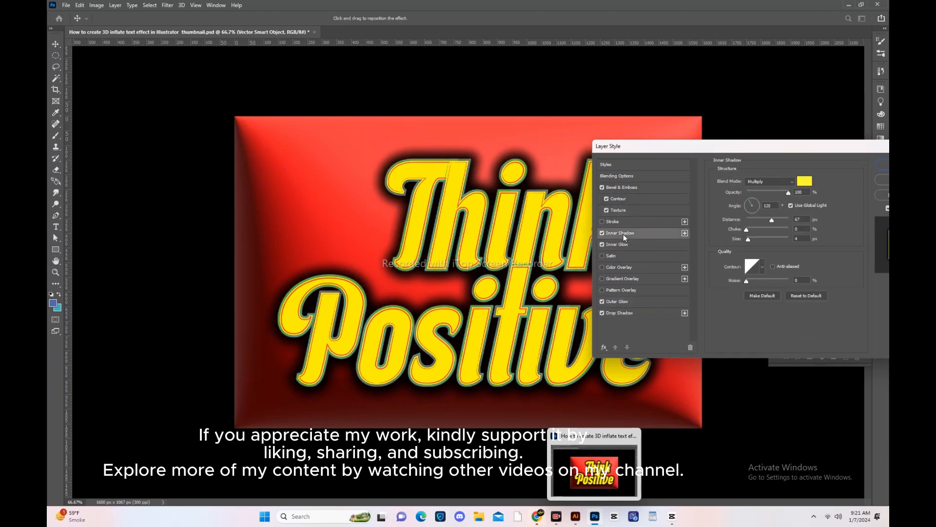
left_click(610, 255)
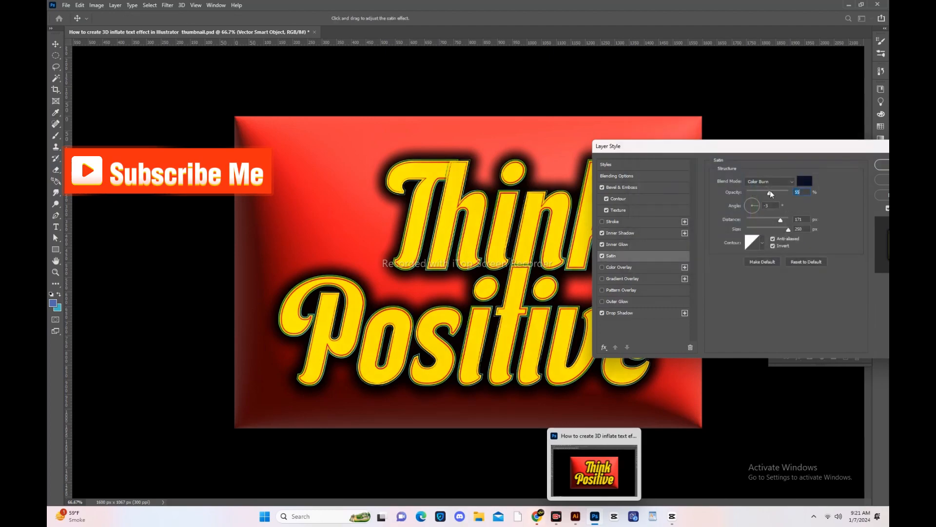